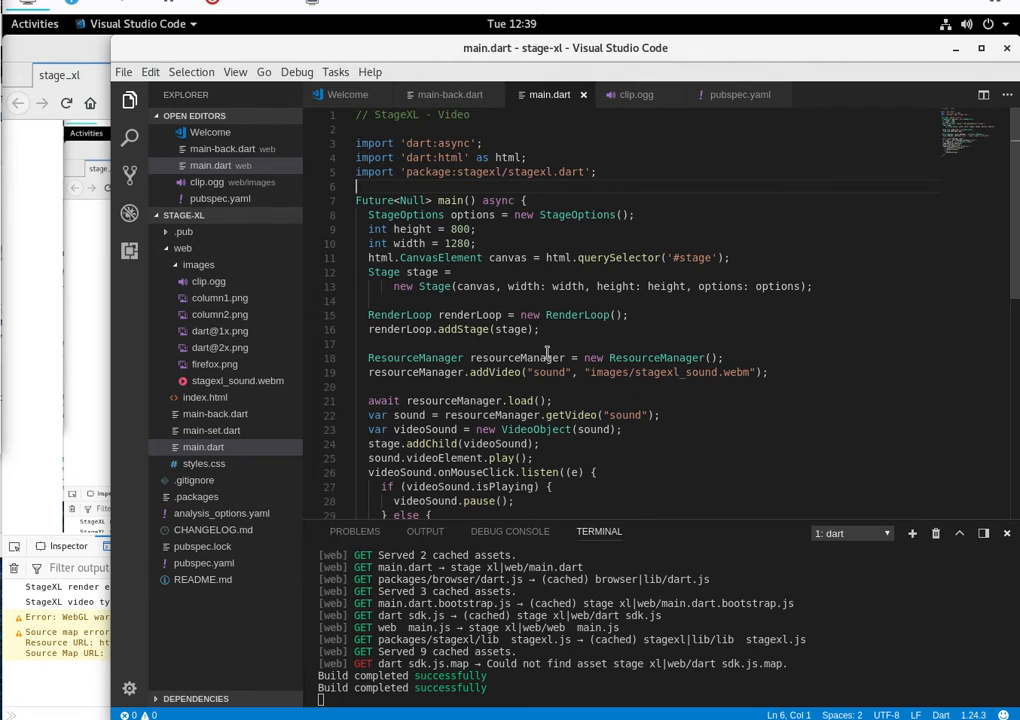
mouse_move(420, 272)
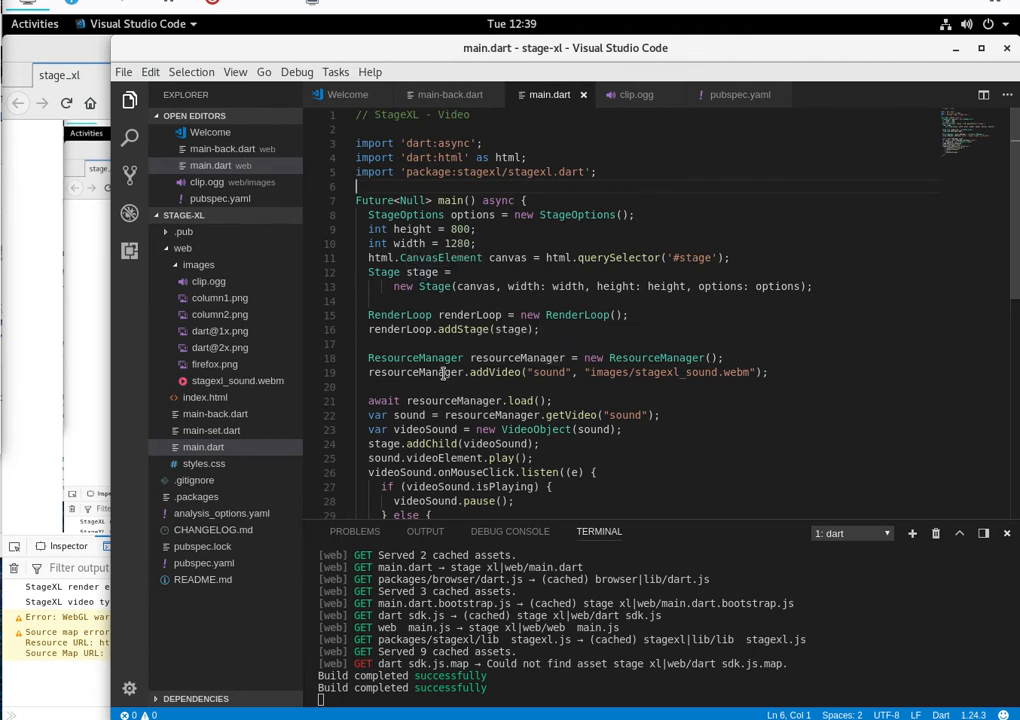
- Watch the webm video play on the StageXL stage at localhost:8080 in Firefox
double_click(420, 357)
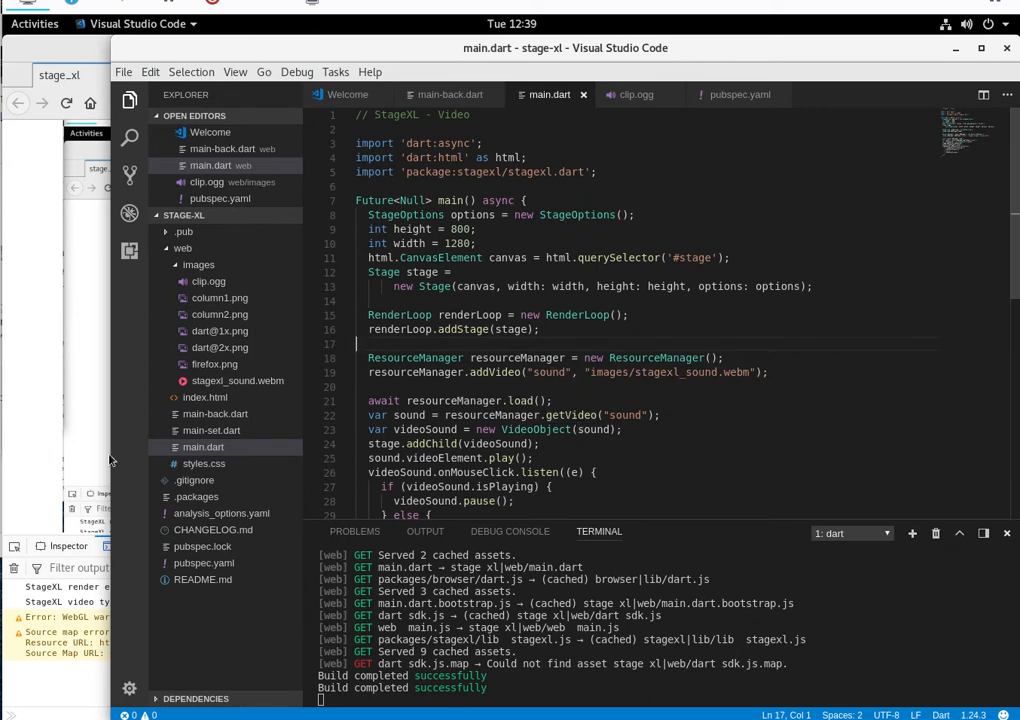
mouse_move(102, 282)
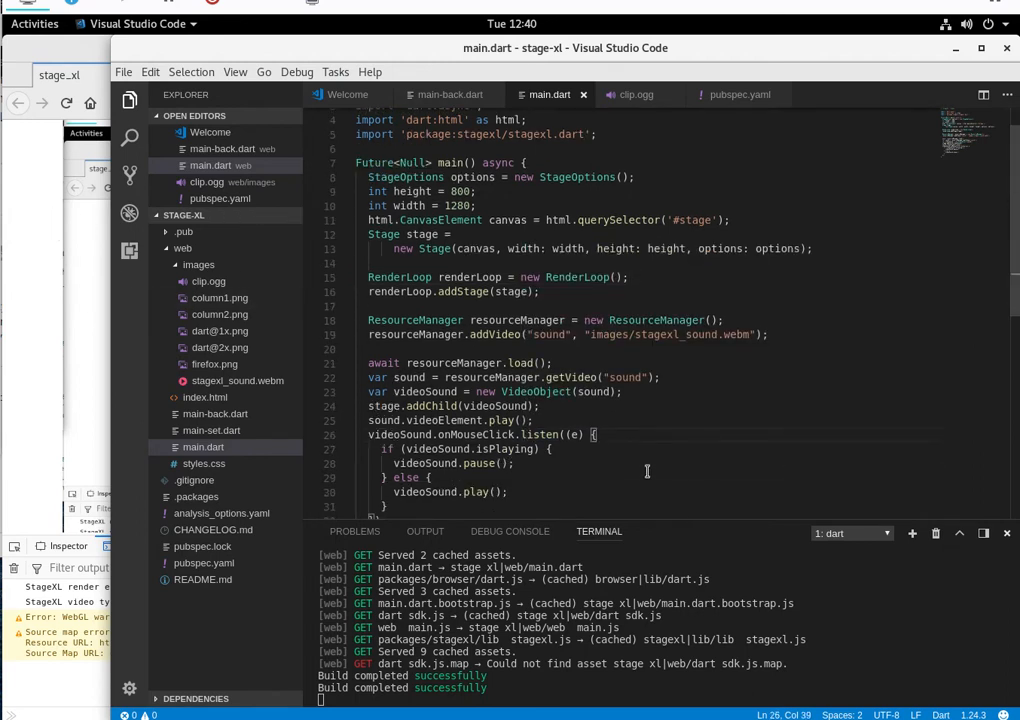
mouse_move(615, 477)
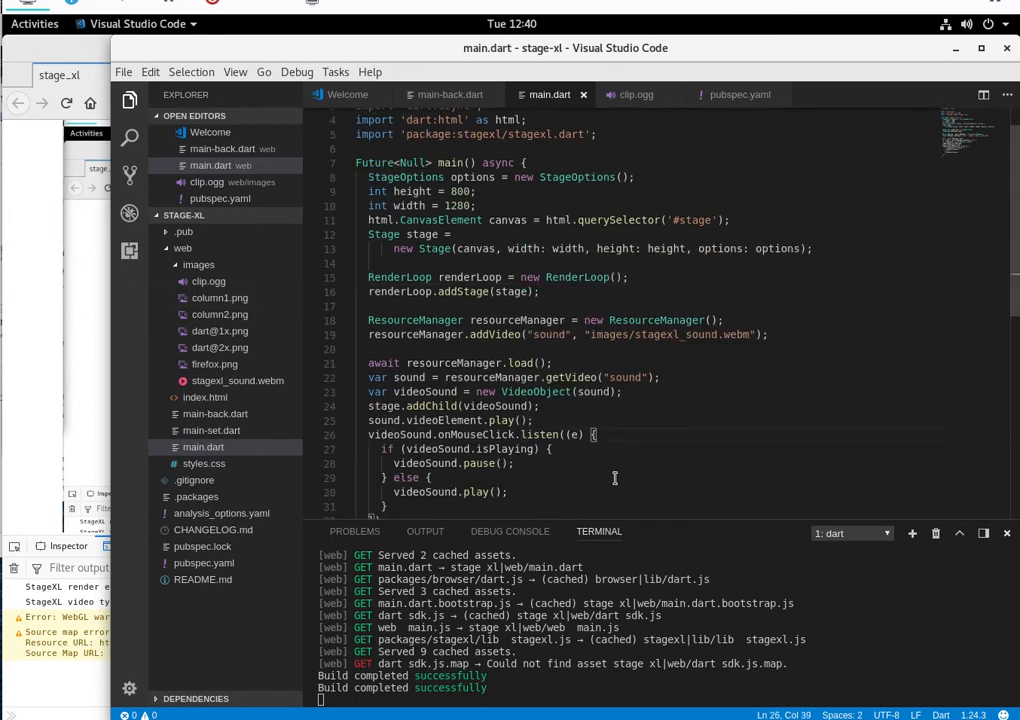
mouse_move(604, 459)
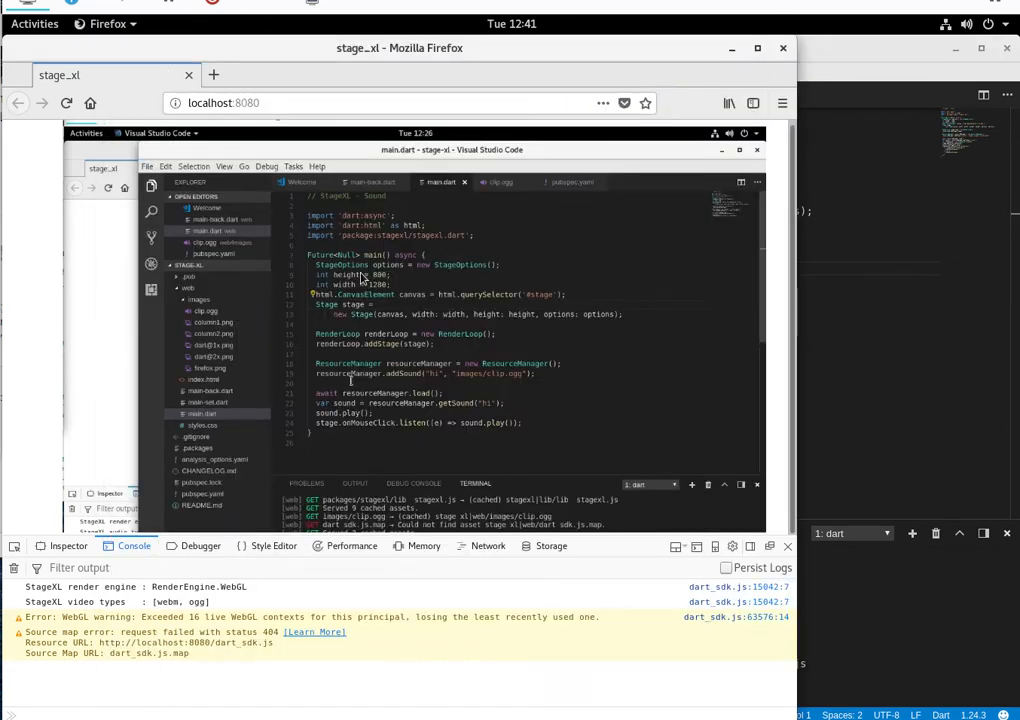
mouse_move(588, 458)
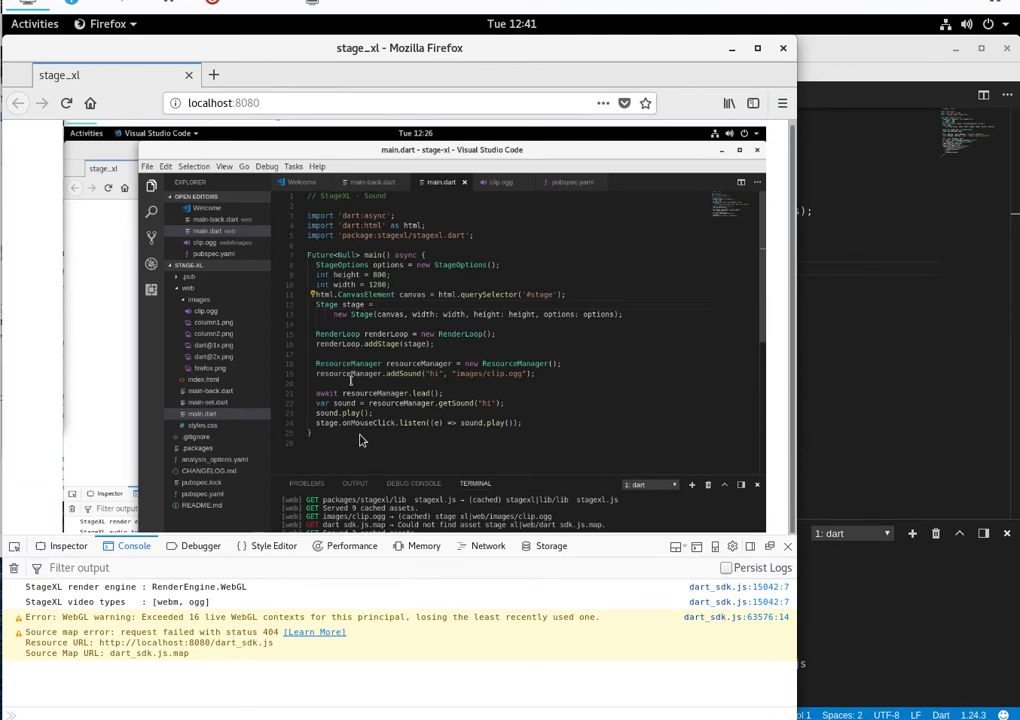
mouse_move(828, 363)
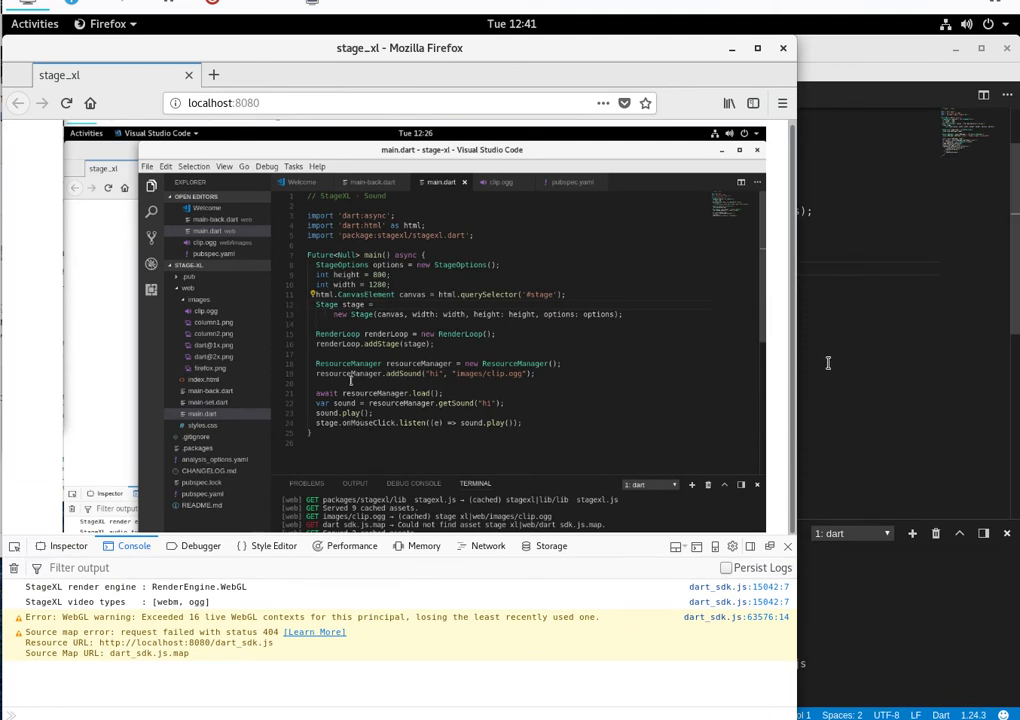
mouse_move(415, 333)
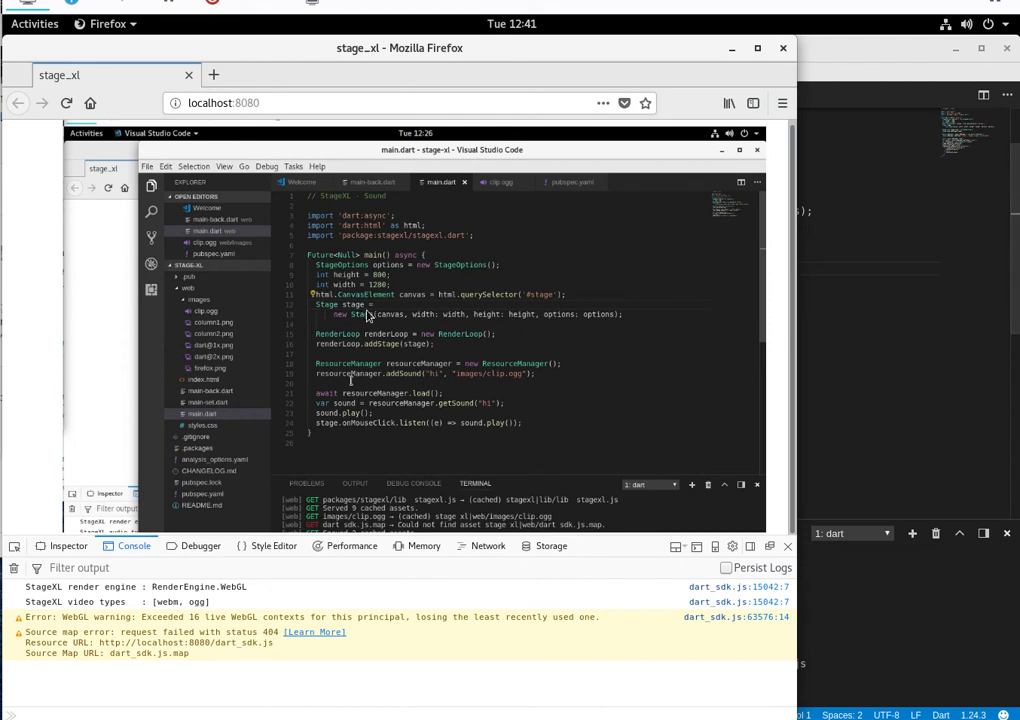
mouse_move(630, 155)
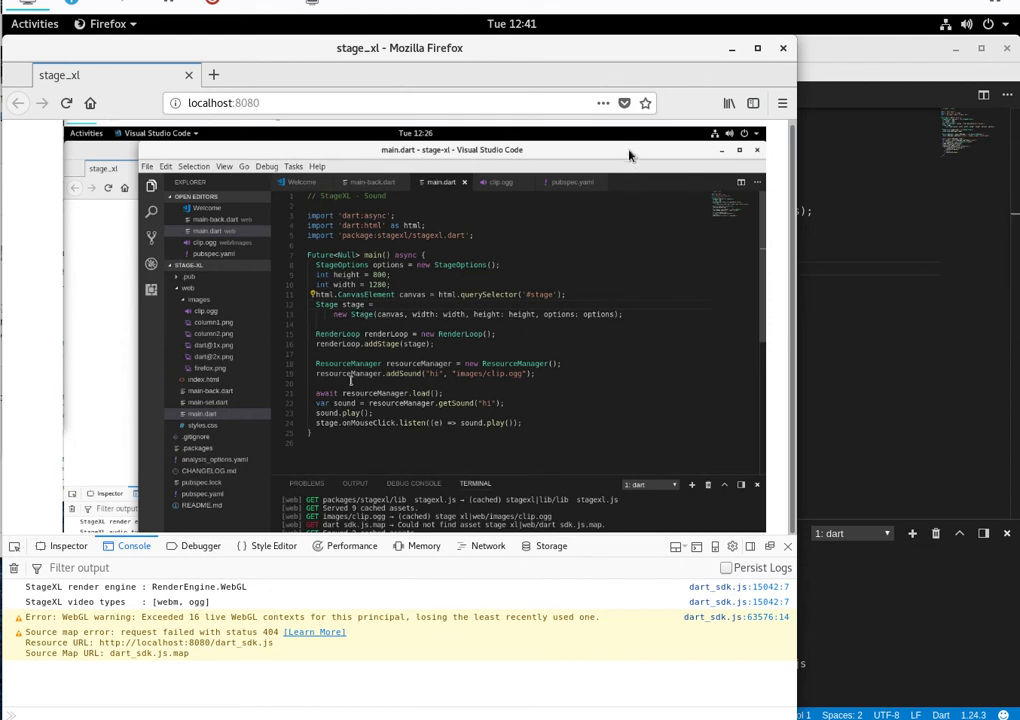
mouse_move(475, 368)
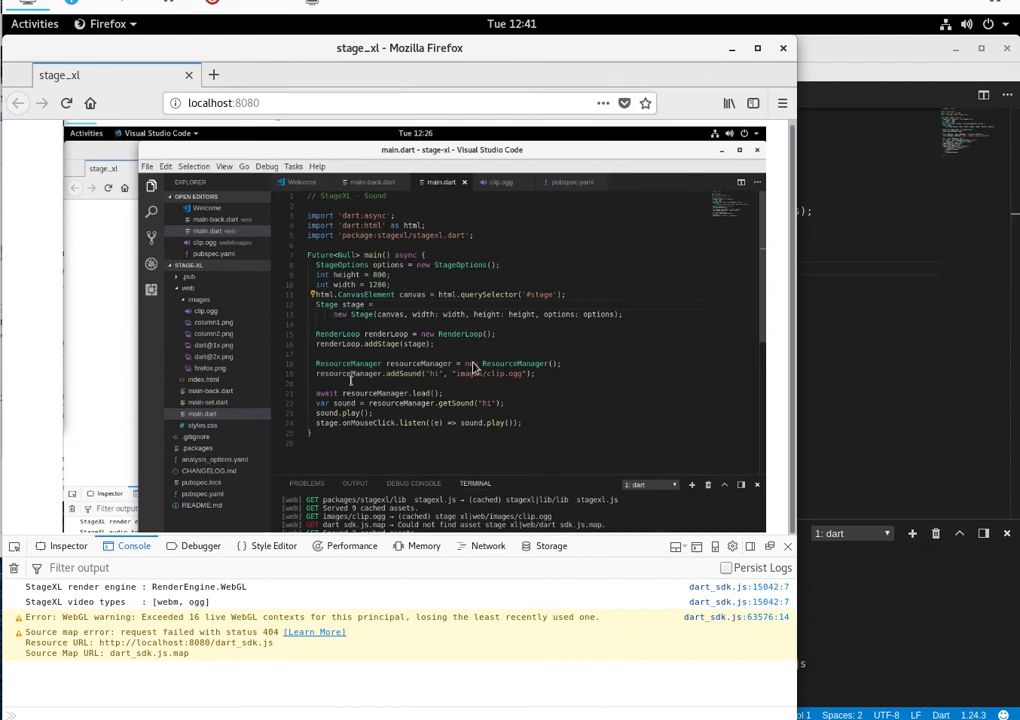
mouse_move(512, 372)
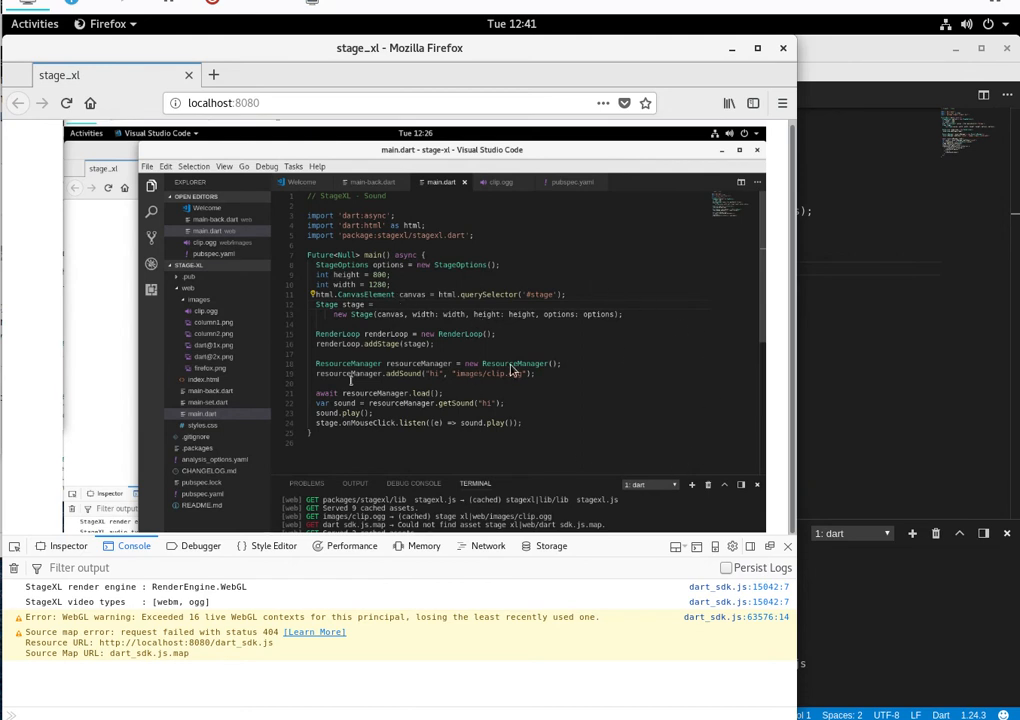
mouse_move(825, 333)
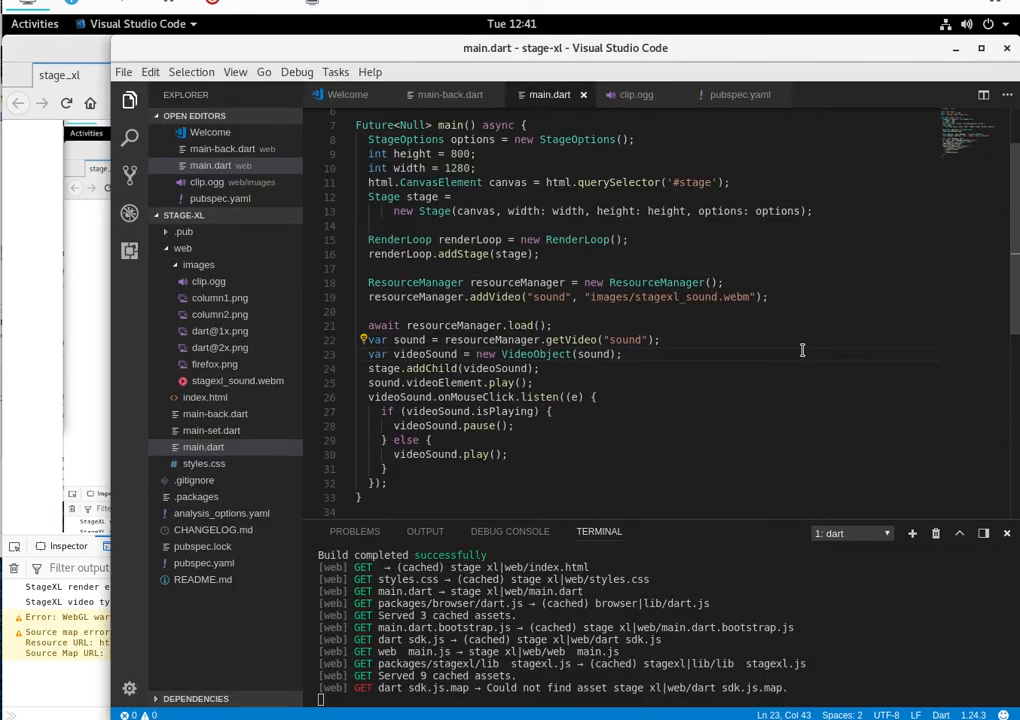
mouse_move(58, 245)
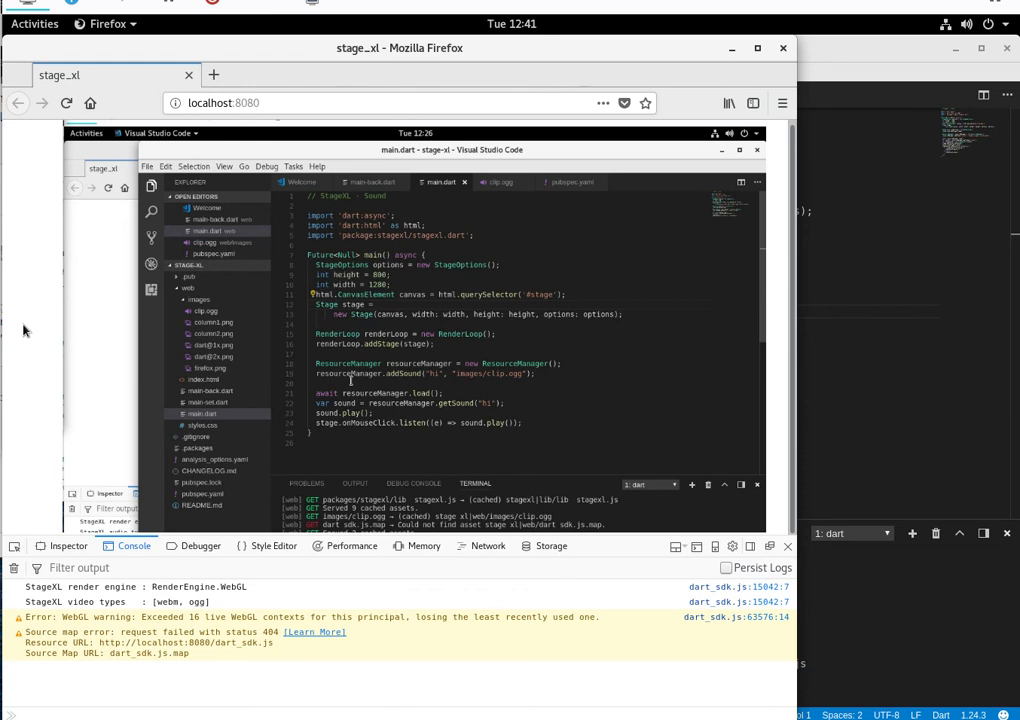
mouse_move(372, 334)
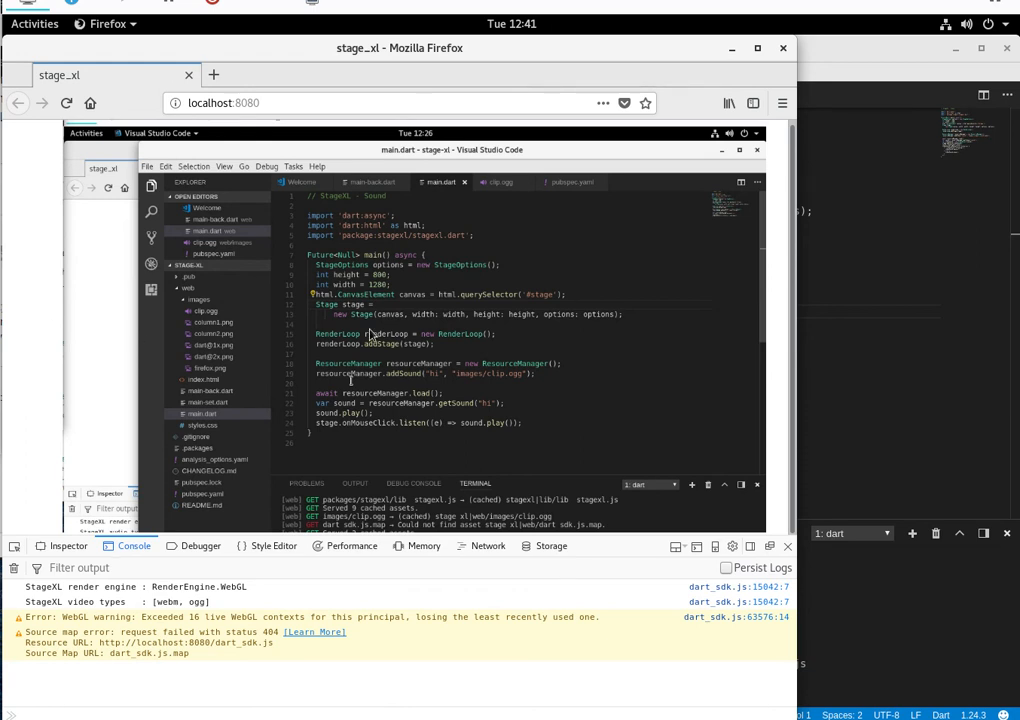